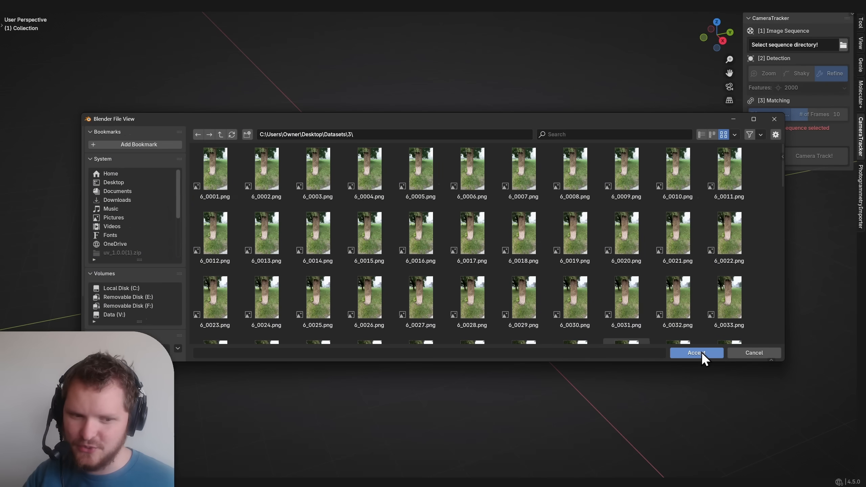
# Step: Accept the Datasets/3 tree image folder and track it into a point cloud
pyautogui.click(695, 352)
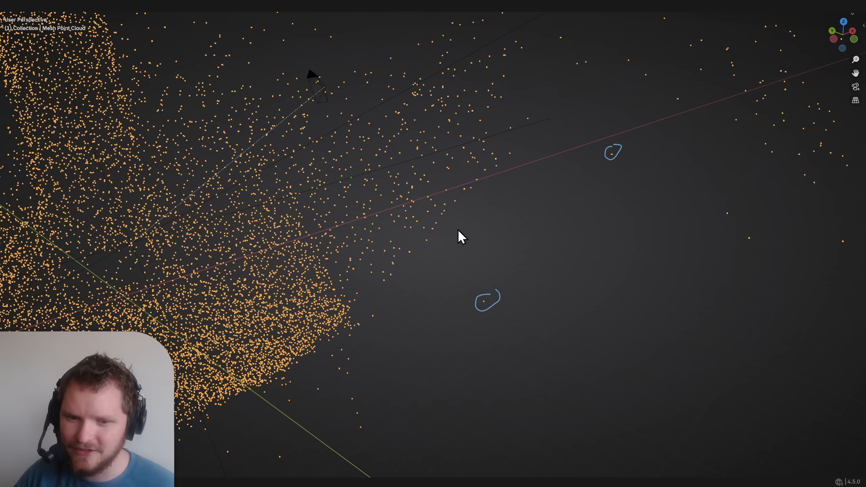
pyautogui.scroll(-3)
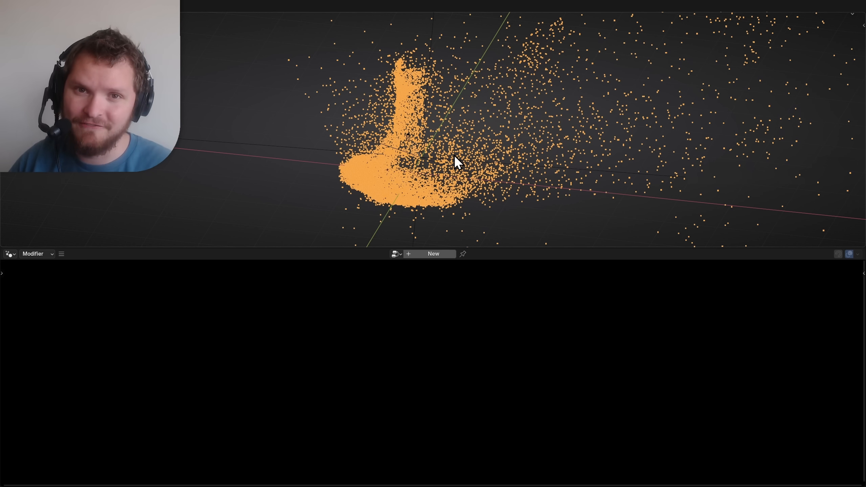
pyautogui.moveTo(442, 292)
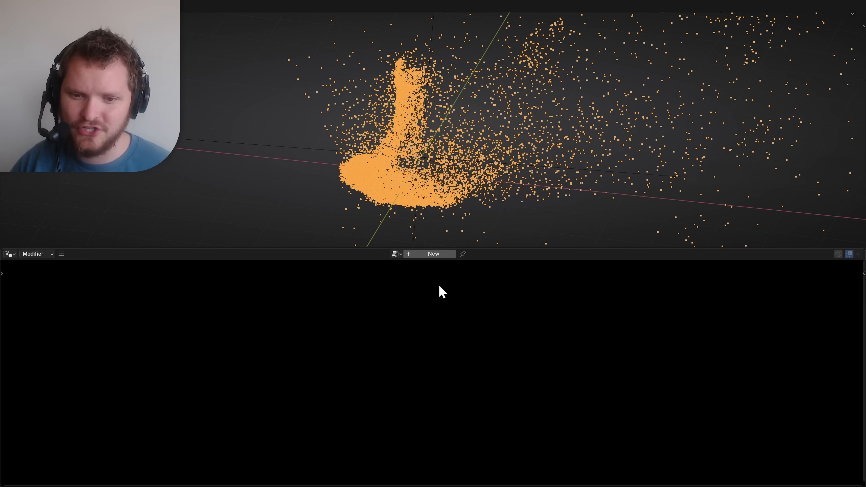
# Step: Search for the merge node in the new geometry node group
pyautogui.write('merge')
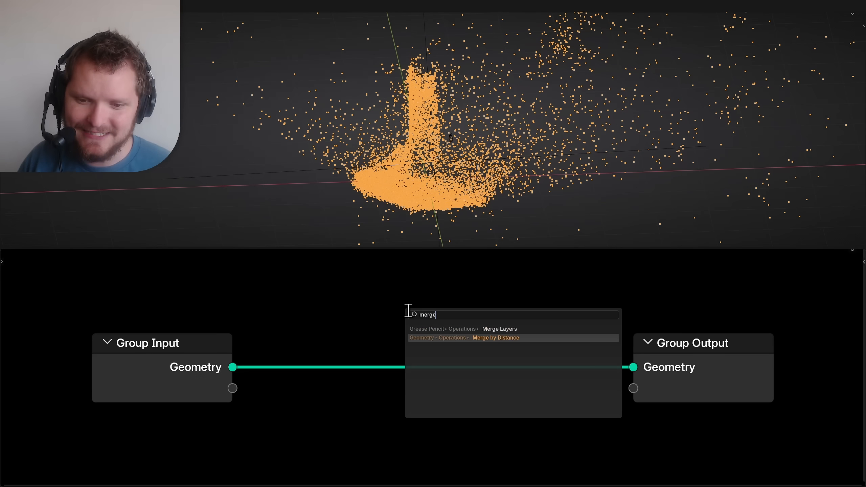
pyautogui.click(494, 338)
pyautogui.write('nearest')
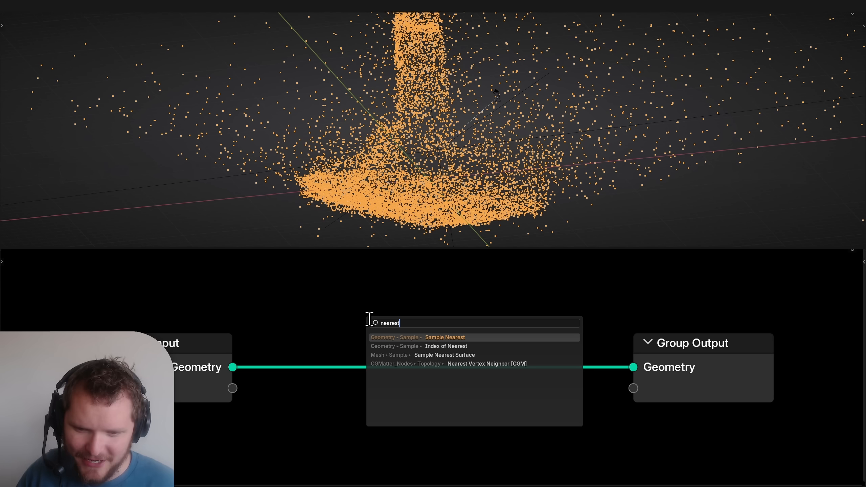
pyautogui.click(486, 364)
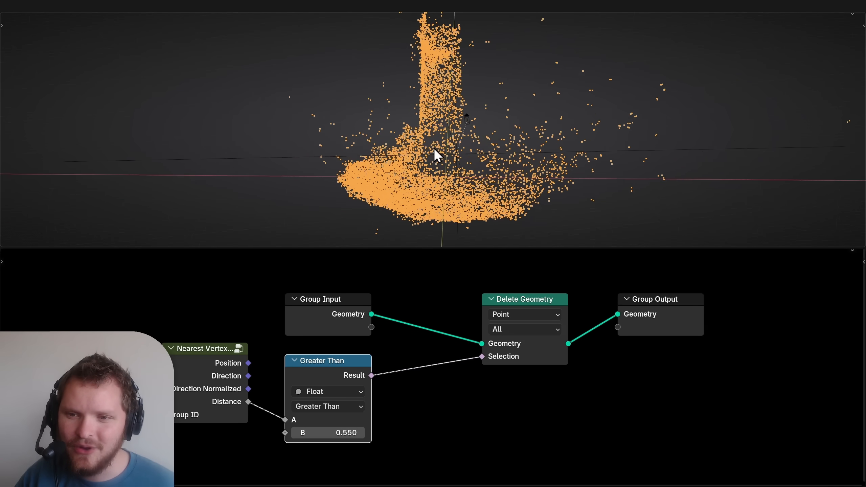
pyautogui.scroll(3)
pyautogui.write('m')
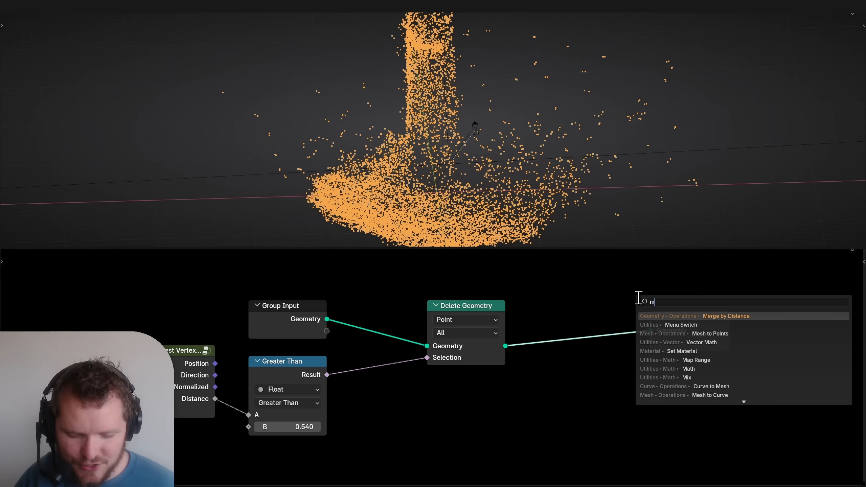
pyautogui.click(726, 316)
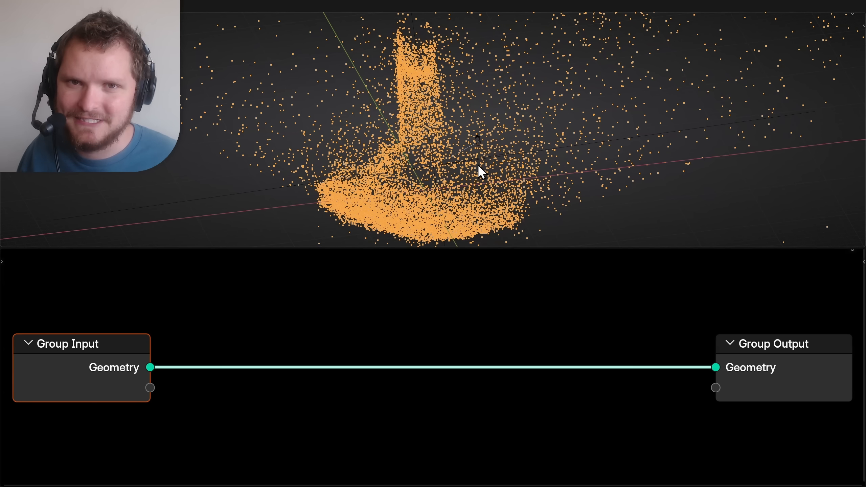
# Step: Add Merge by Distance, with Sample Nearest feeding Index into Accumulate Field
pyautogui.write('mer')
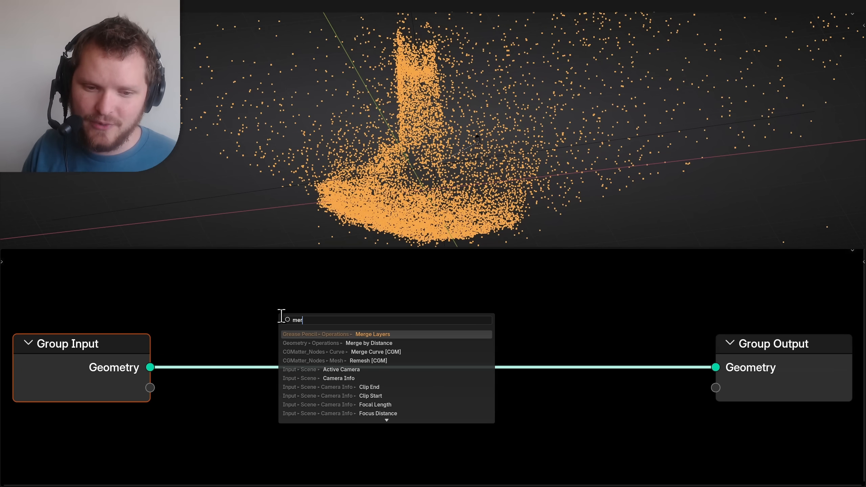
pyautogui.click(368, 343)
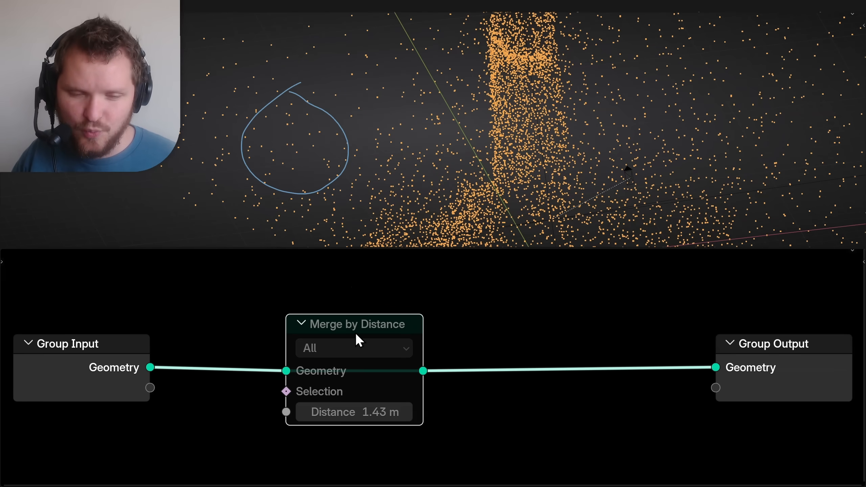
pyautogui.click(356, 324)
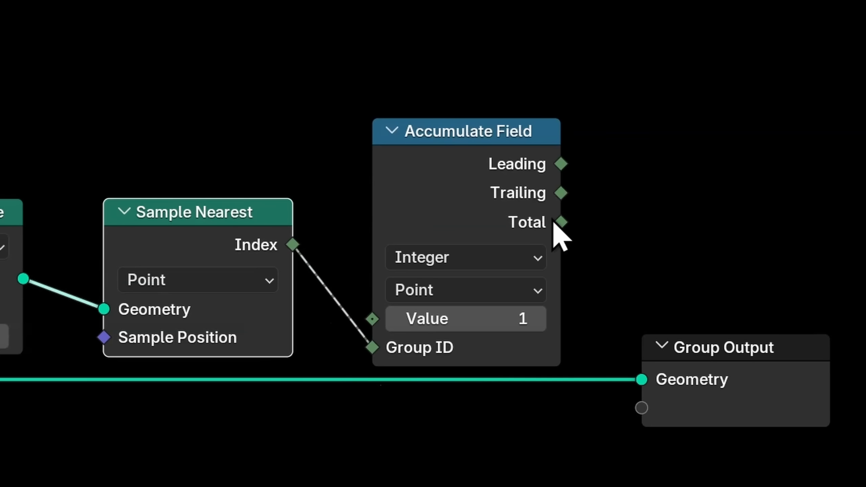
# Step: Add a Delete Geometry node and scroll the density counts in the Spreadsheet
pyautogui.write('de')
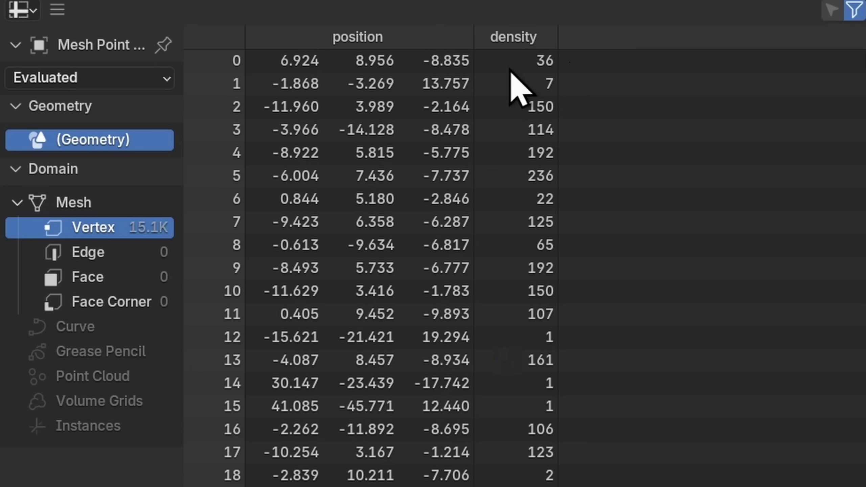
pyautogui.scroll(-3)
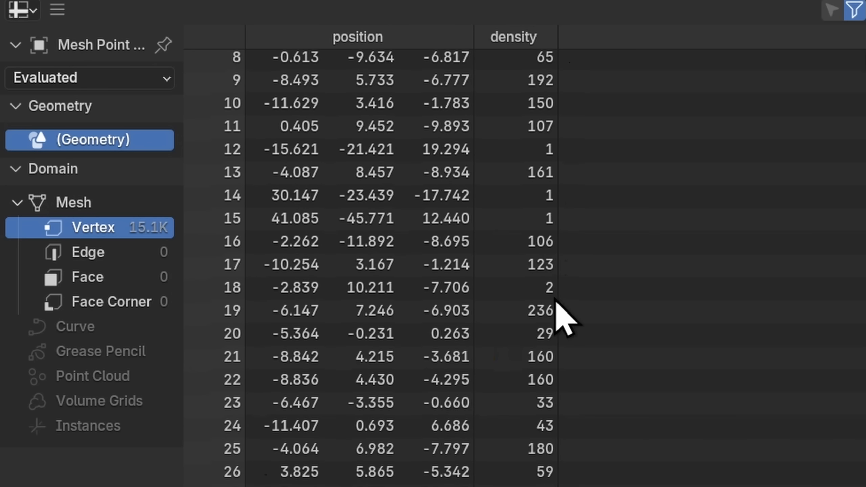
pyautogui.scroll(-3)
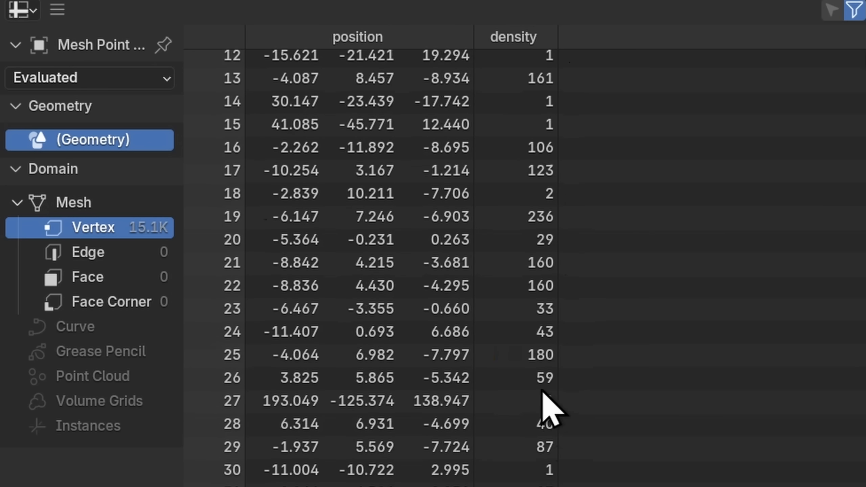
pyautogui.moveTo(547, 409)
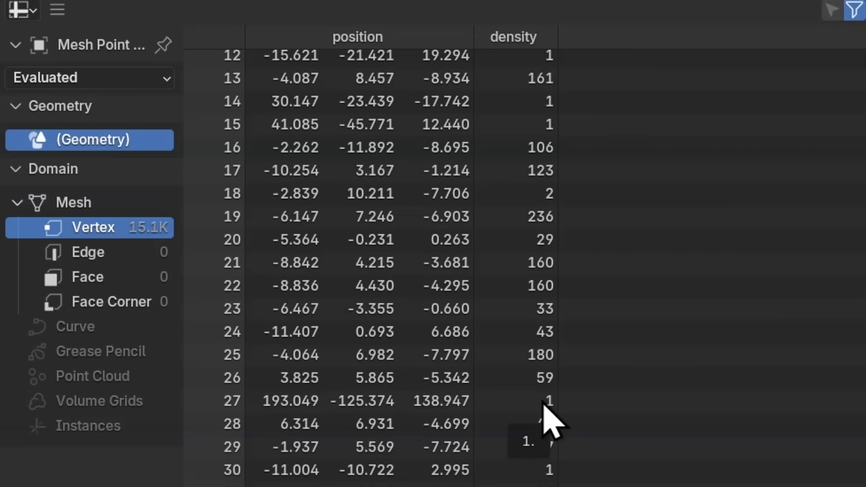
pyautogui.moveTo(519, 282)
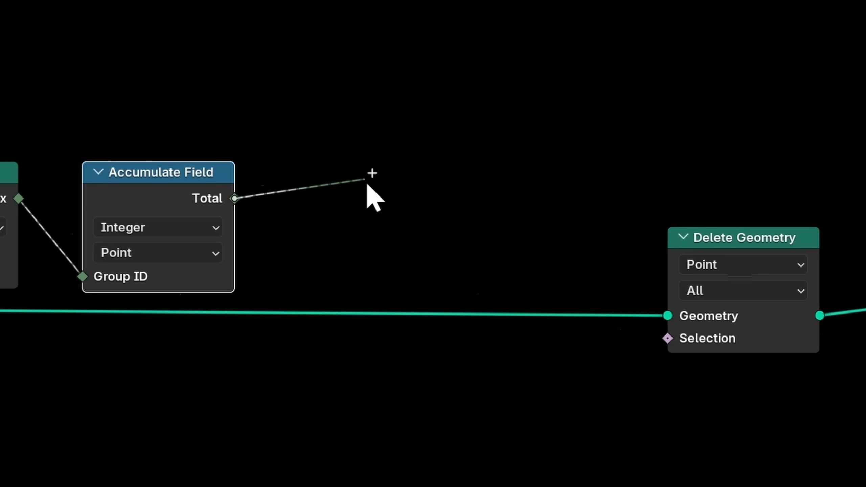
# Step: Delete points with Total below 4 and group the nodes as 'Fast'
pyautogui.click(372, 172)
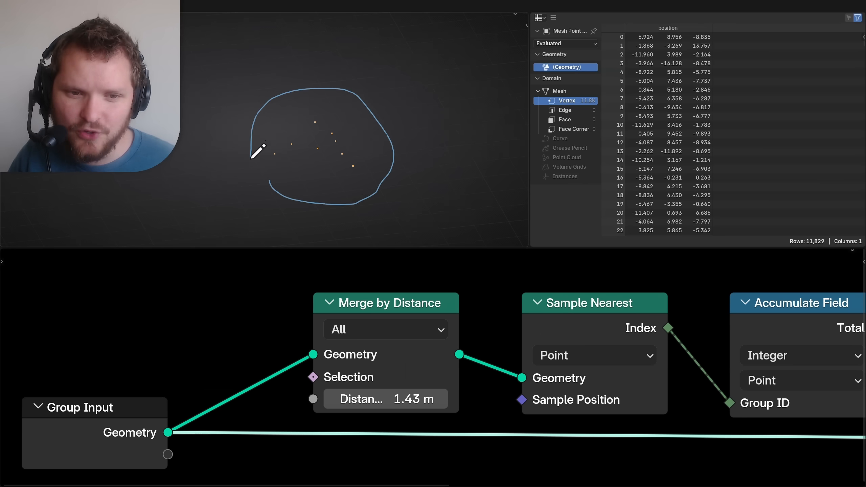
pyautogui.moveTo(429, 235)
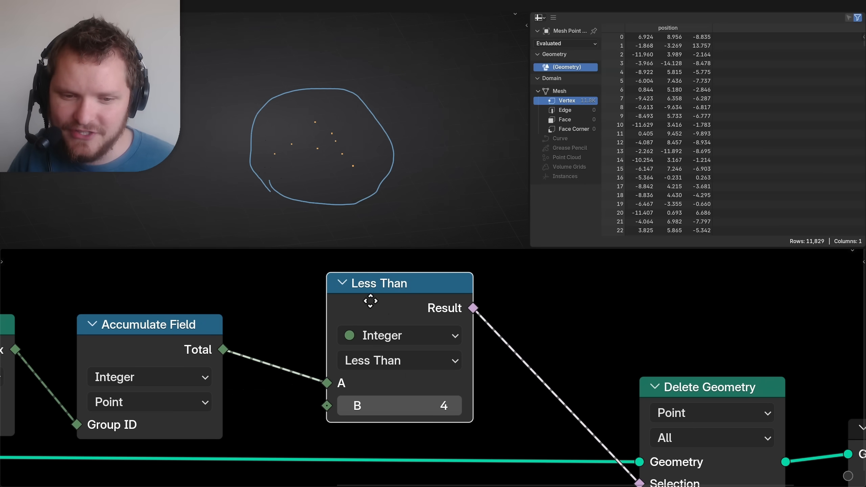
pyautogui.moveTo(373, 309)
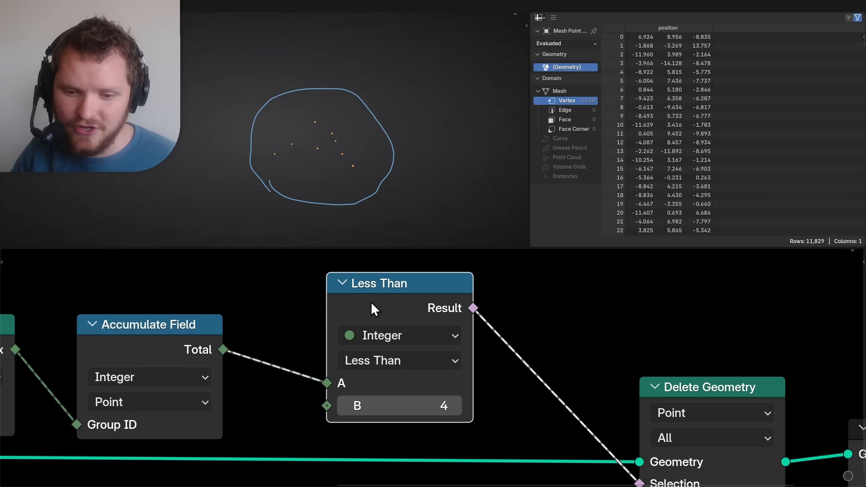
pyautogui.click(455, 406)
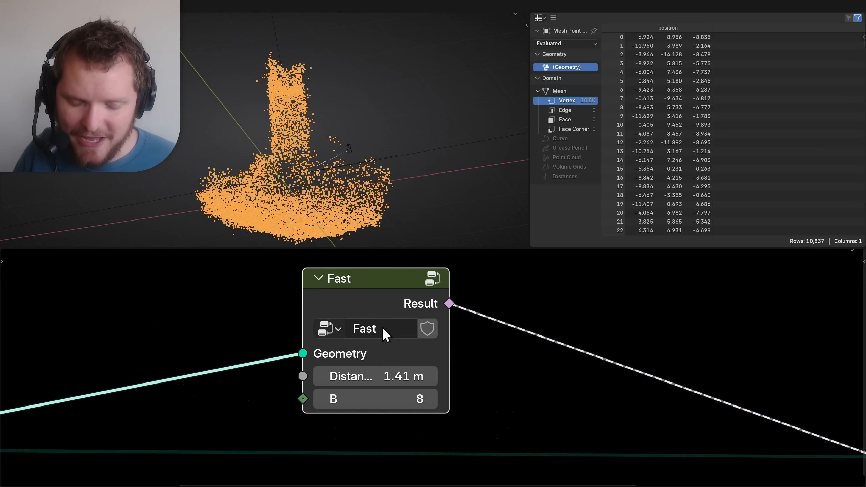
pyautogui.moveTo(525, 363)
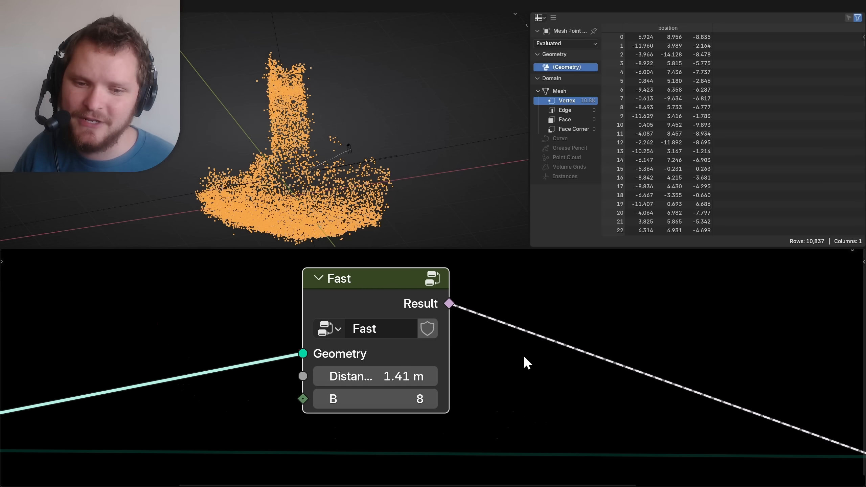
pyautogui.moveTo(361, 200)
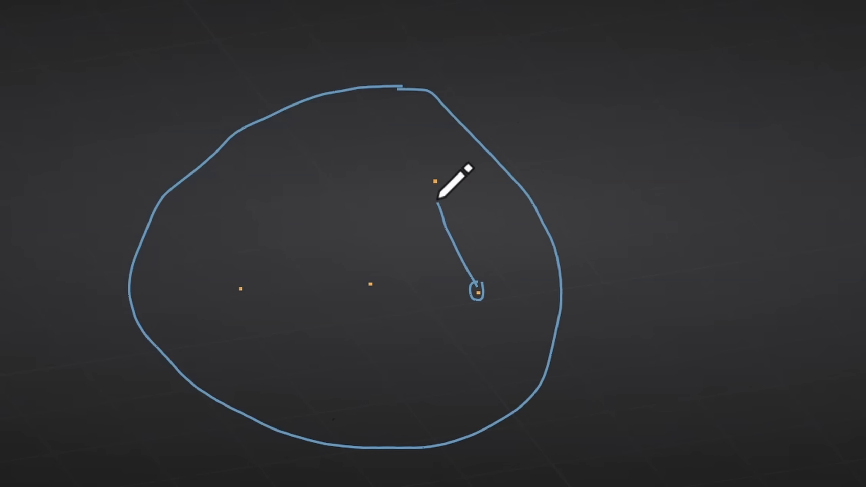
pyautogui.moveTo(481, 304)
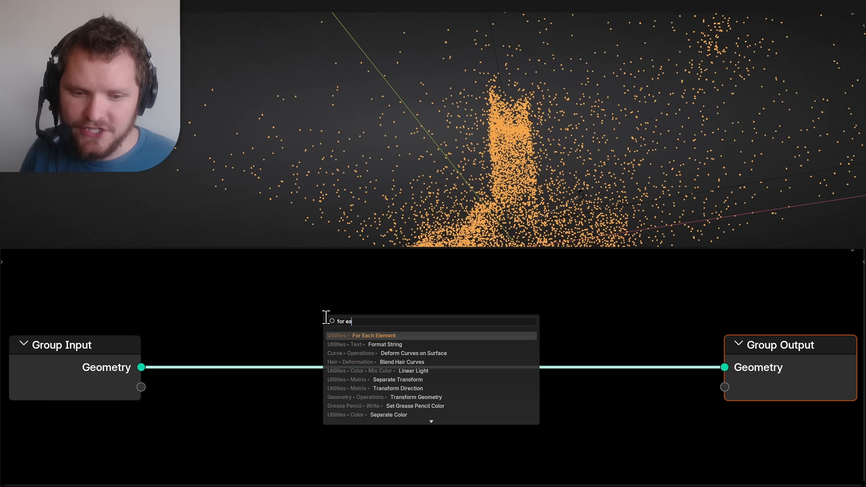
# Step: Add a For Each Element zone fed by the point cloud
pyautogui.click(374, 335)
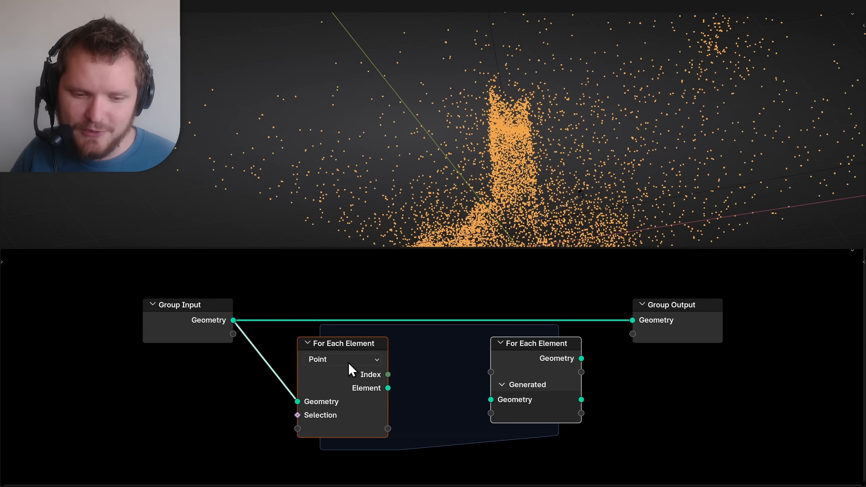
# Step: Set the For Each Element domain to Point and feed in point positions
pyautogui.click(342, 359)
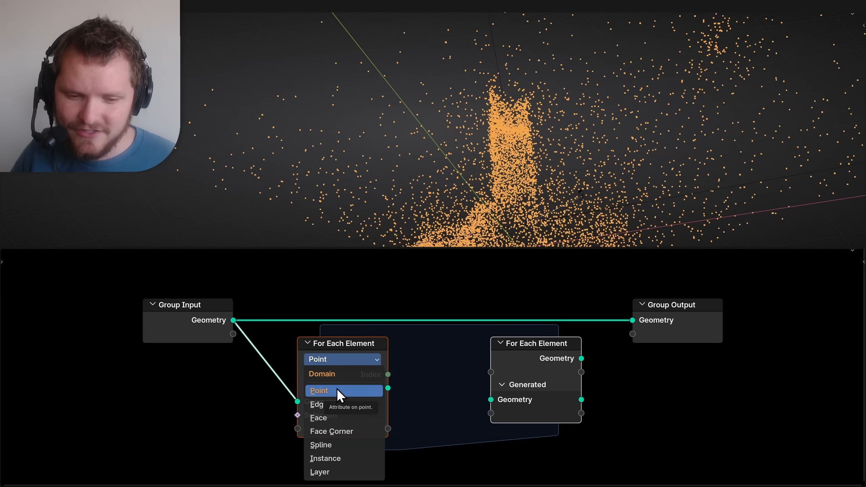
pyautogui.click(319, 390)
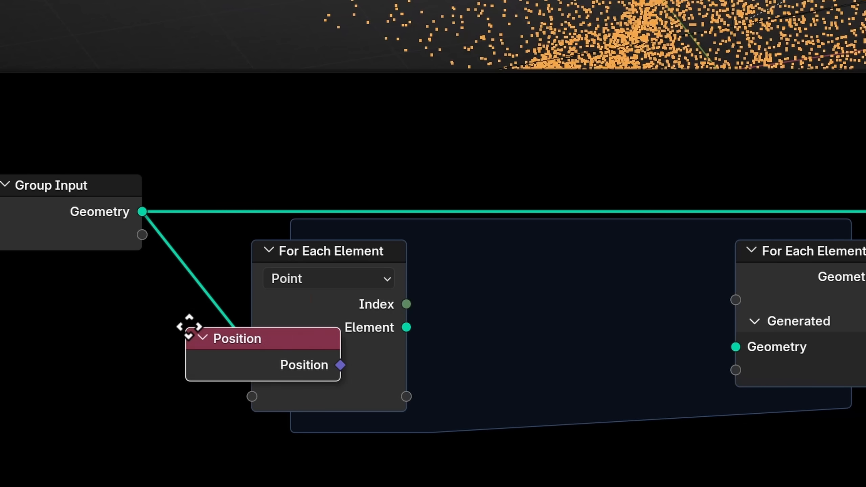
pyautogui.moveTo(236, 339); pyautogui.dragTo(38, 316)
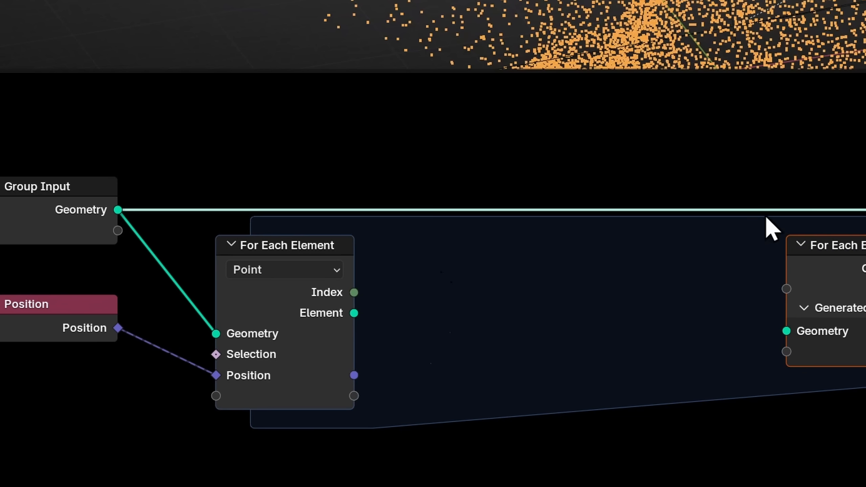
pyautogui.moveTo(91, 345)
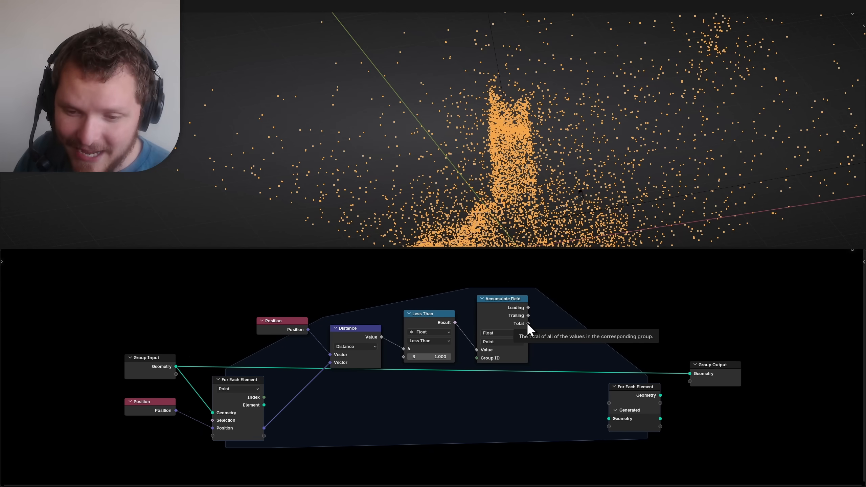
pyautogui.moveTo(151, 371)
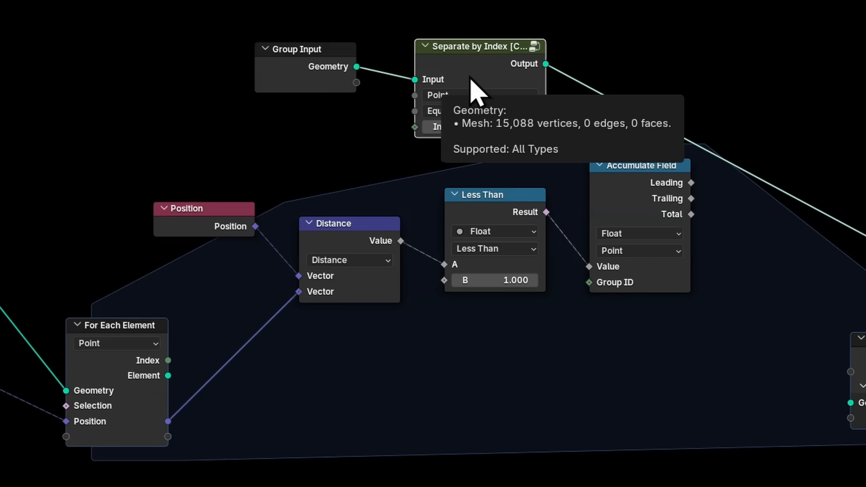
pyautogui.moveTo(191, 375)
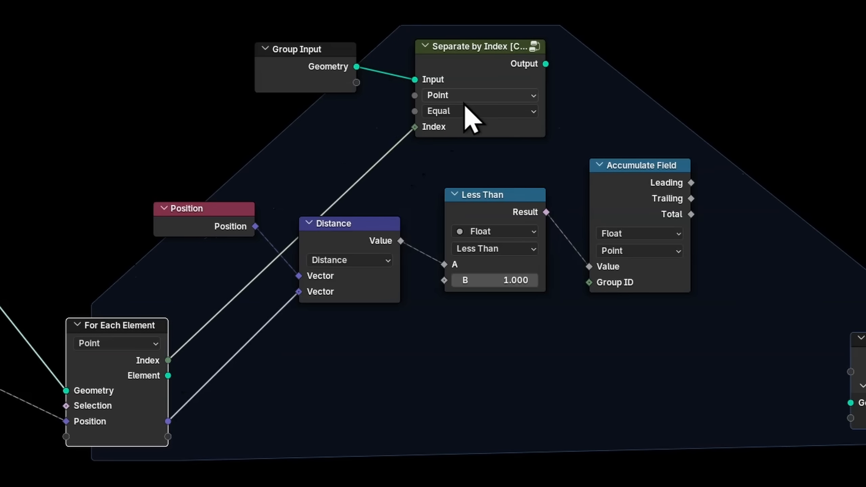
# Step: Set the index comparison in Separate Geometry to Not Equal
pyautogui.click(478, 111)
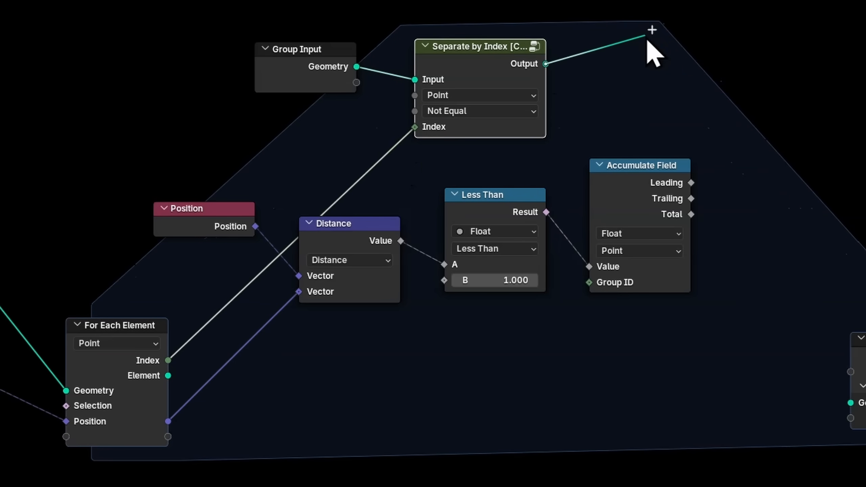
pyautogui.moveTo(447, 185)
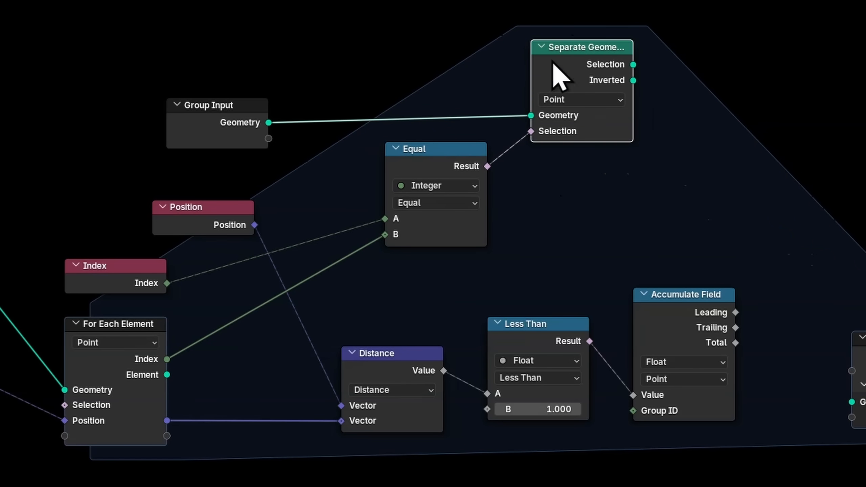
pyautogui.moveTo(742, 220)
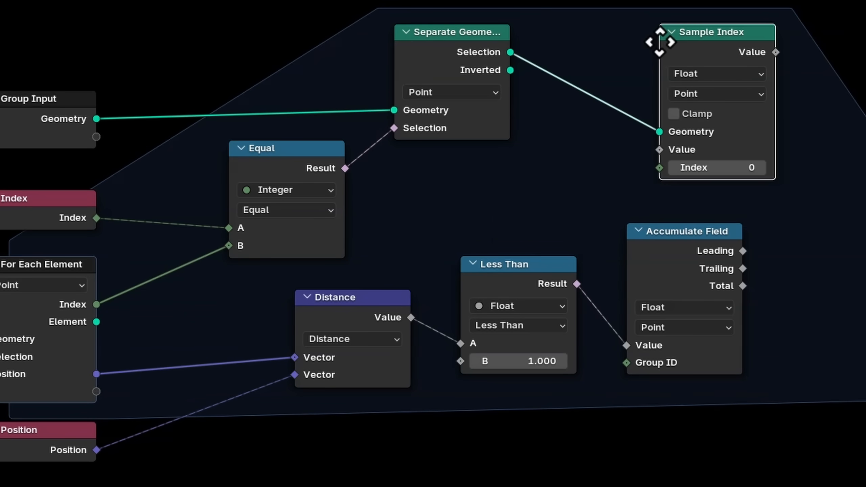
pyautogui.moveTo(698, 167)
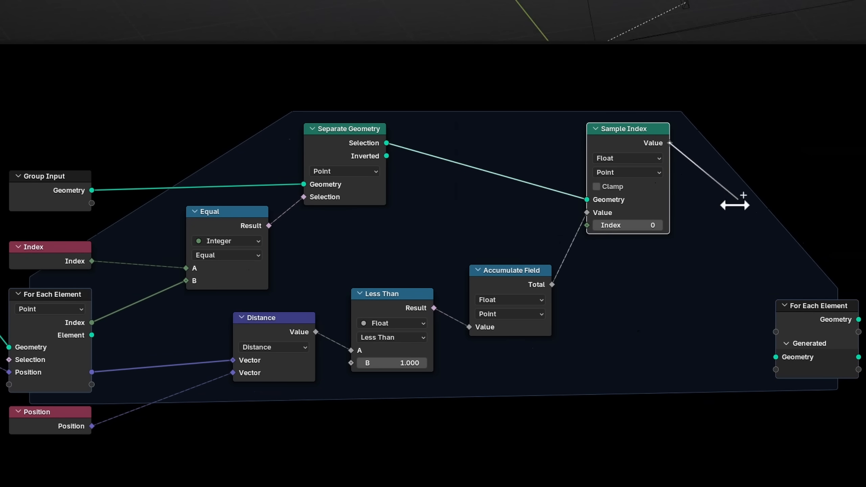
pyautogui.moveTo(718, 211)
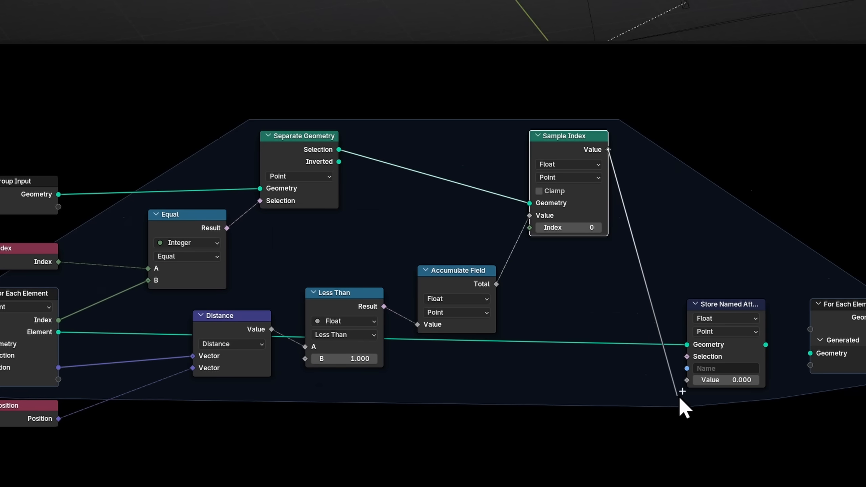
# Step: Store the sampled total as a 'neighbors' attribute and connect it to the loop output
pyautogui.write('neighbors')
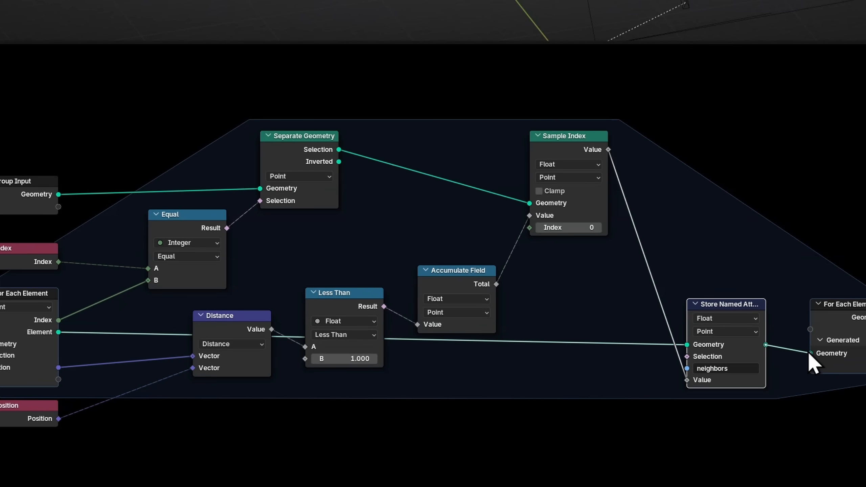
pyautogui.click(187, 256)
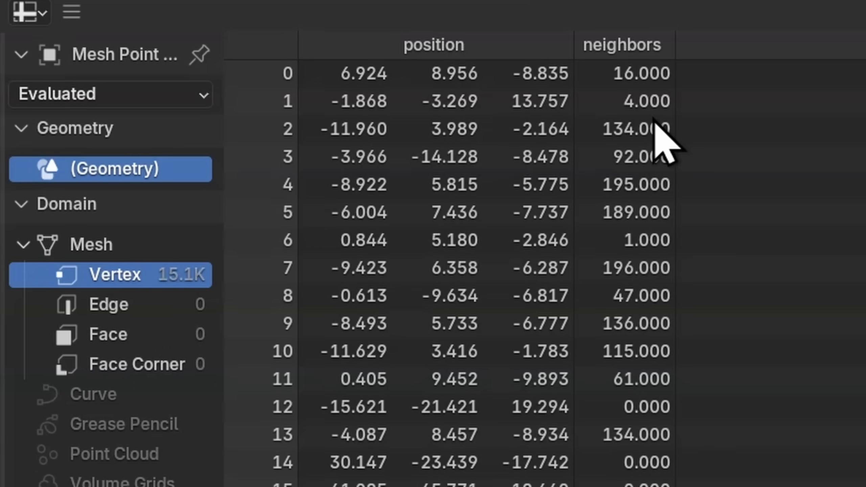
pyautogui.moveTo(666, 216)
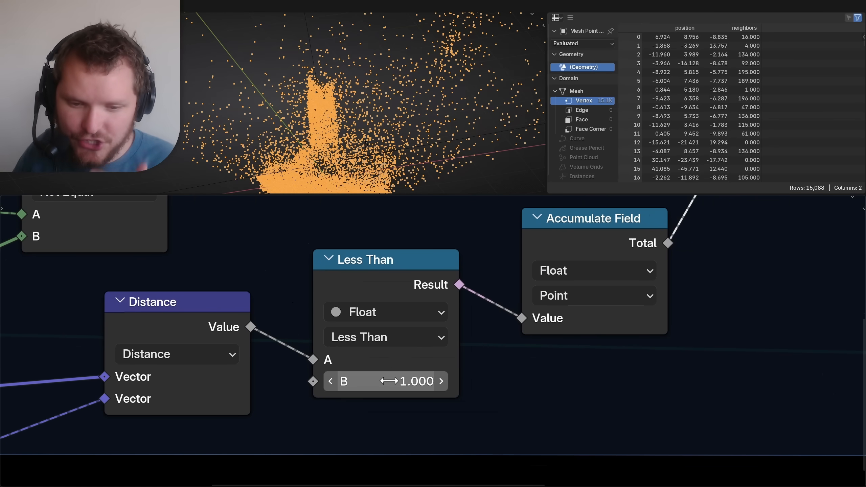
pyautogui.moveTo(414, 381)
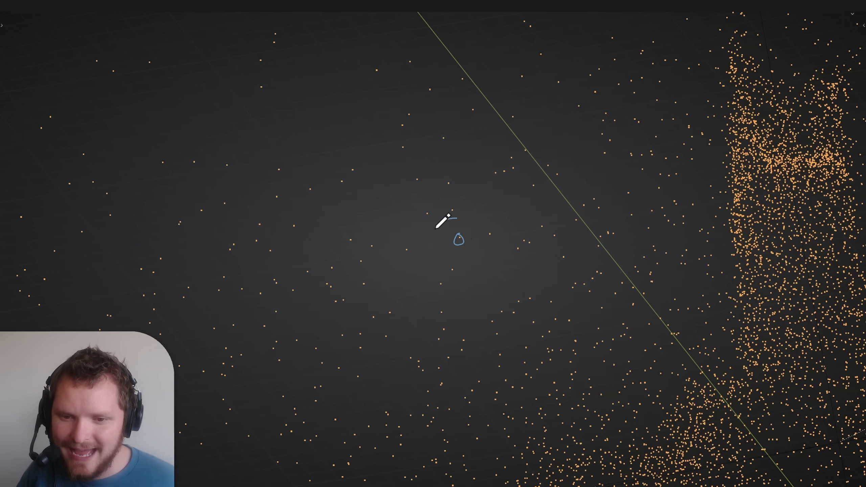
pyautogui.moveTo(462, 211)
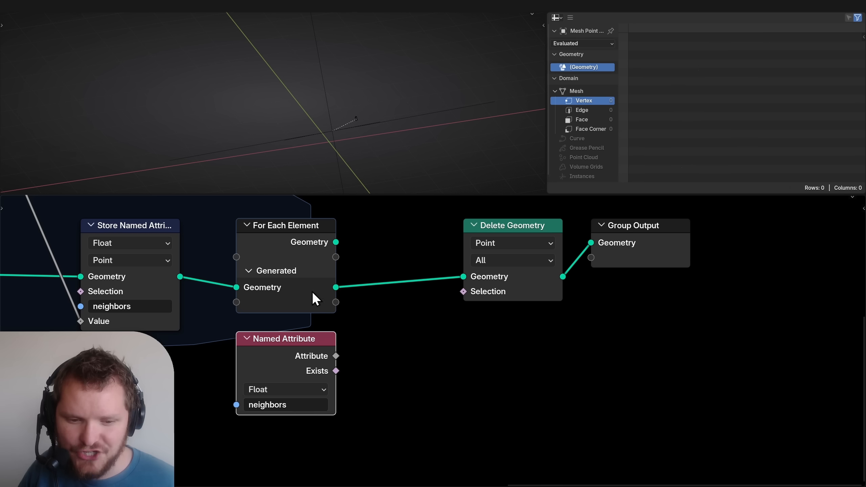
# Step: Add a Less Than node (B 4) to delete low-neighbor points
pyautogui.write('less')
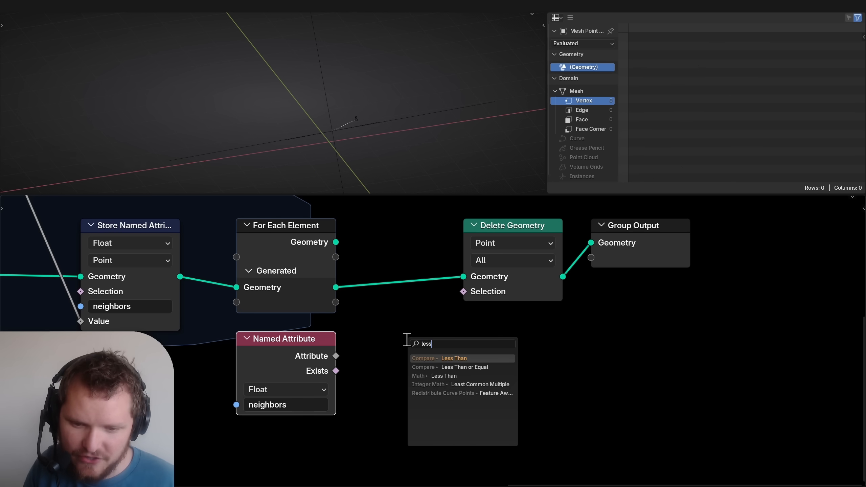
pyautogui.click(453, 358)
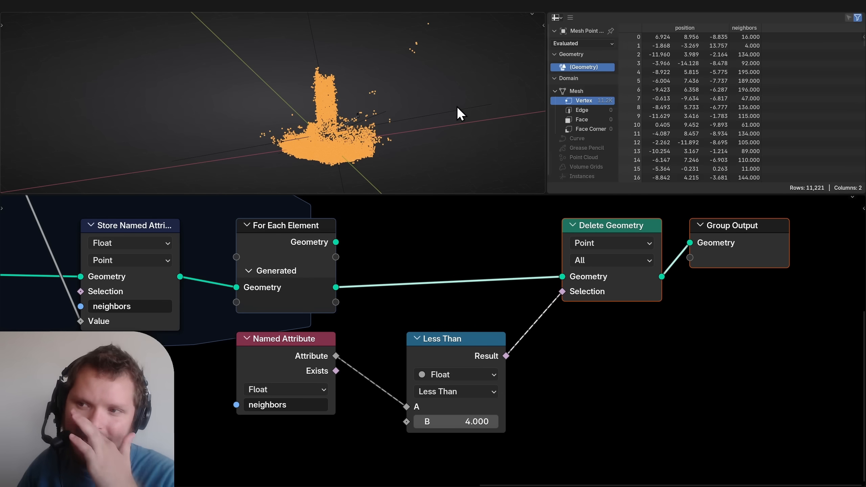
pyautogui.moveTo(525, 393)
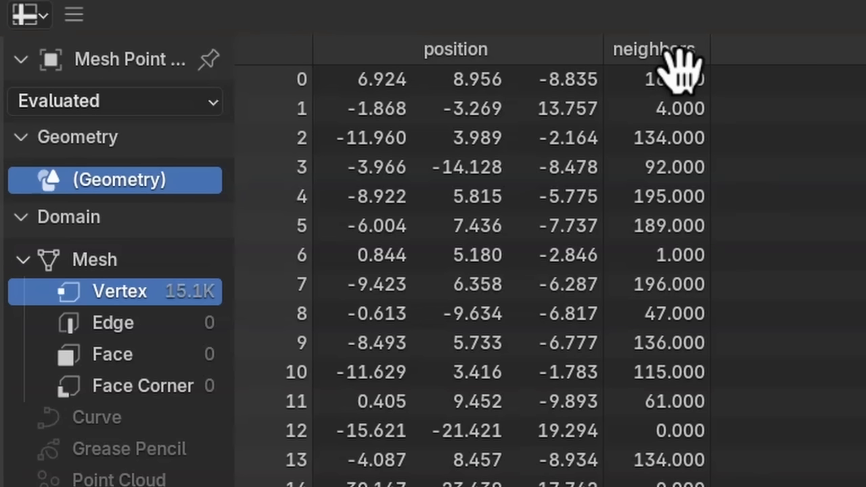
pyautogui.moveTo(850, 111)
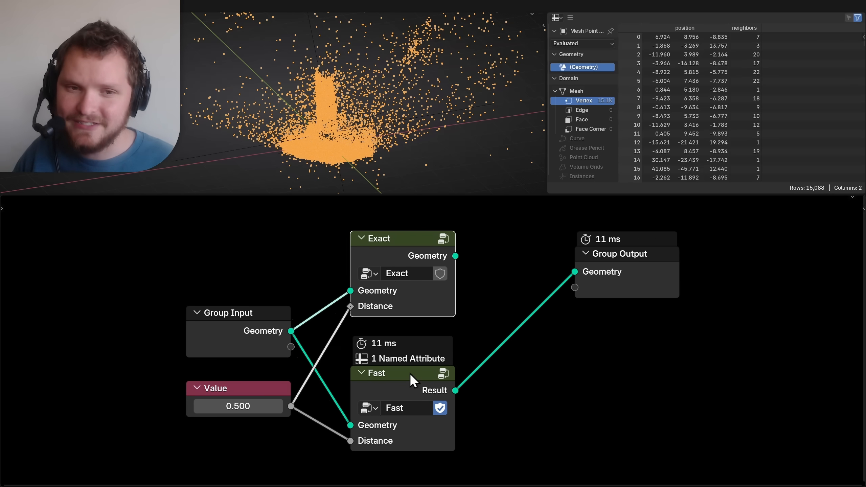
pyautogui.moveTo(615, 113)
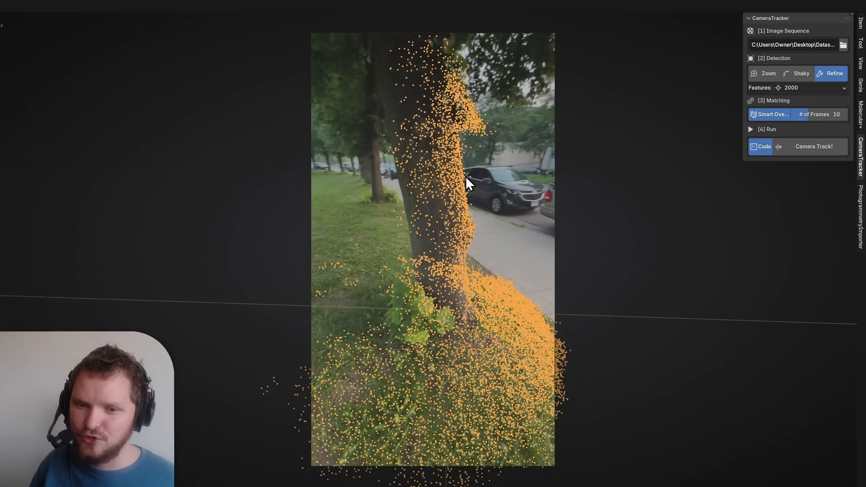
# Step: Leave camera view to see the tree point cloud without the background photo
pyautogui.click(813, 146)
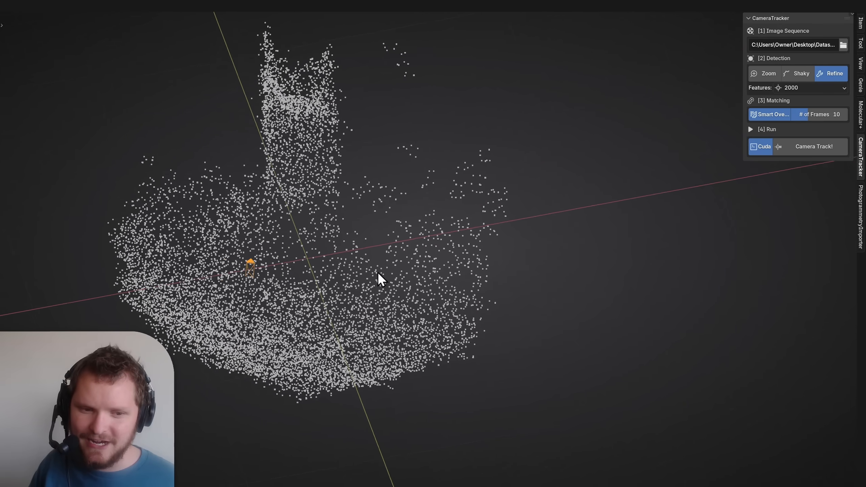